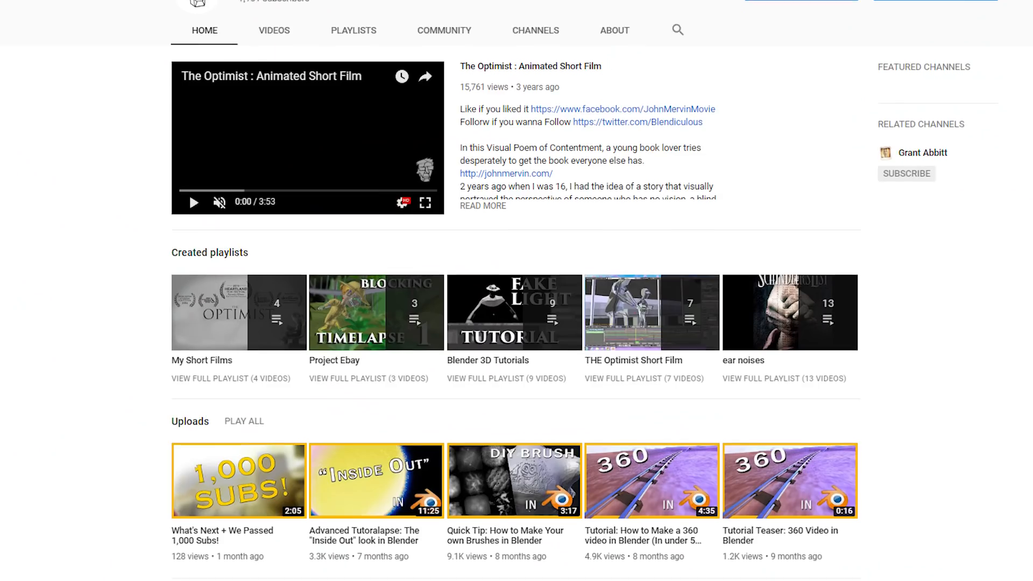
# Scroll the channel page down to the Uploads row with the Inside Out tutorial.
pyautogui.scroll(-3)
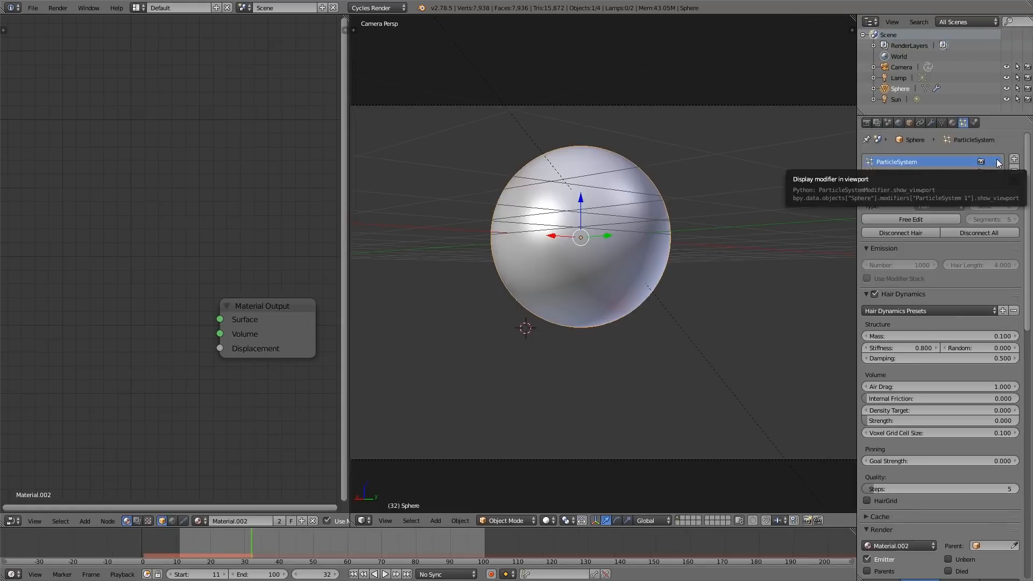
# Toggle the hair particle system's viewport display so the strands show on the sphere.
pyautogui.click(1014, 159)
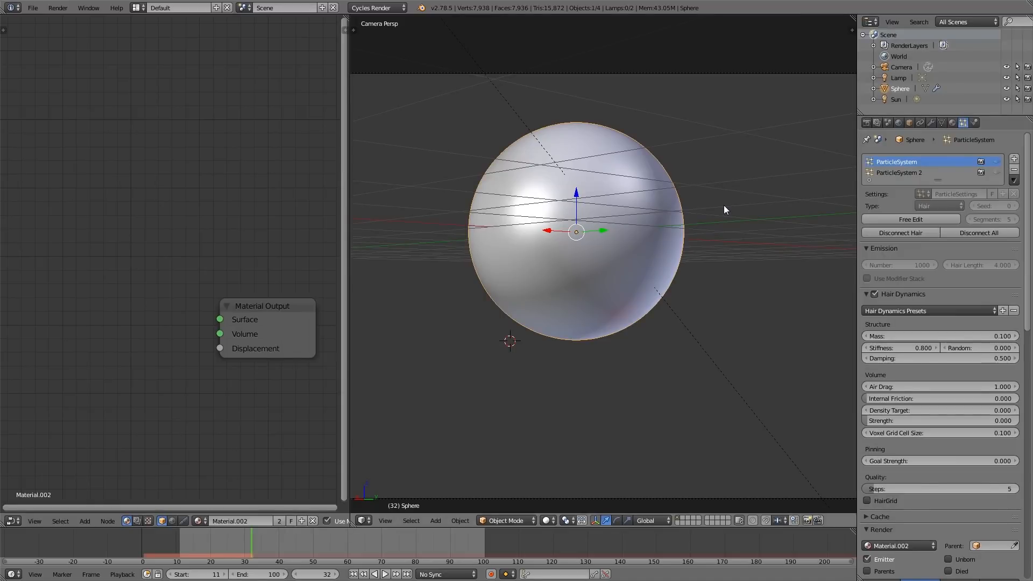
pyautogui.moveTo(981, 172)
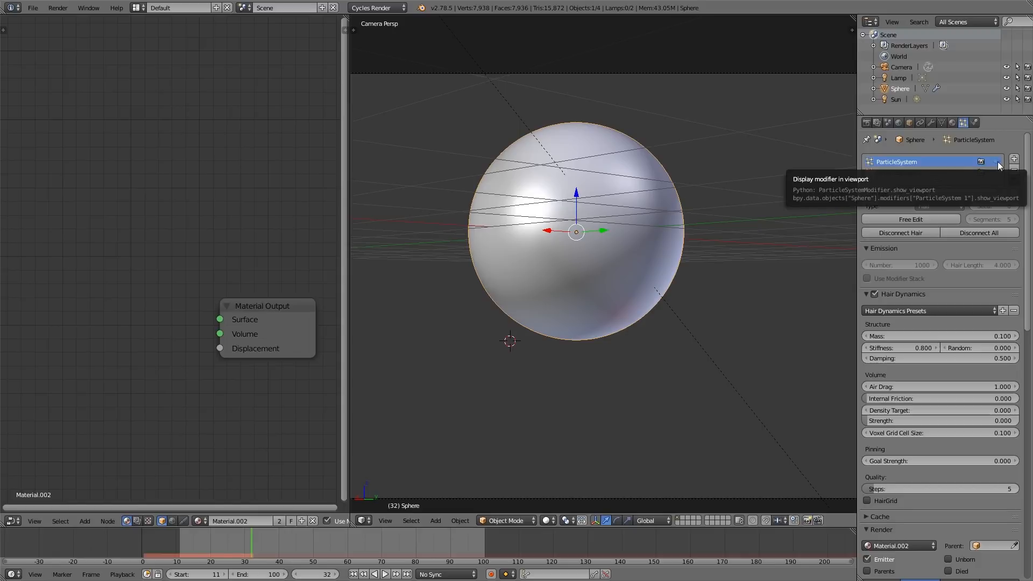
pyautogui.click(1014, 159)
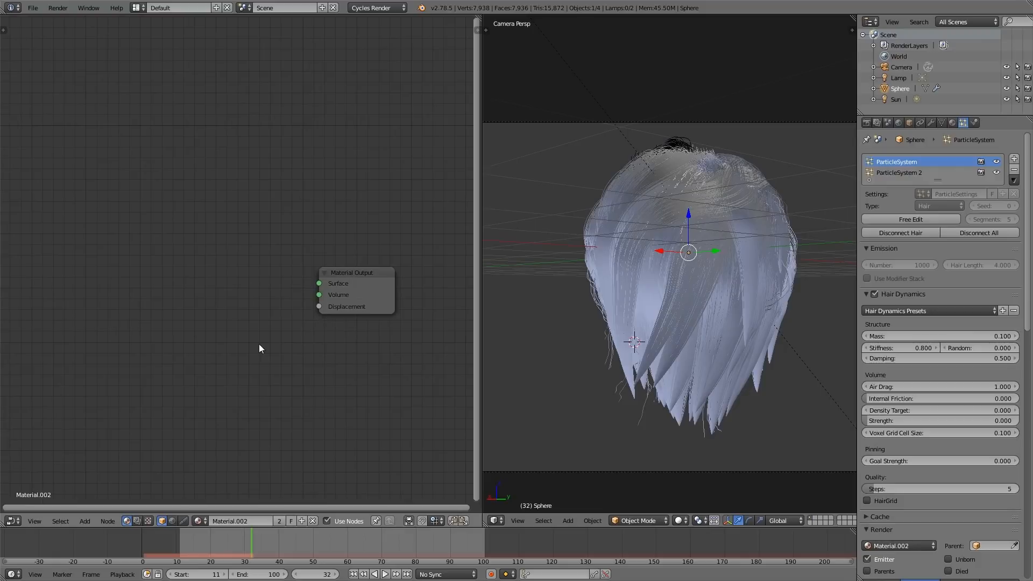
# Give the hair a blue Diffuse BSDF wired to the Material Output and preview it rendered.
pyautogui.click(157, 346)
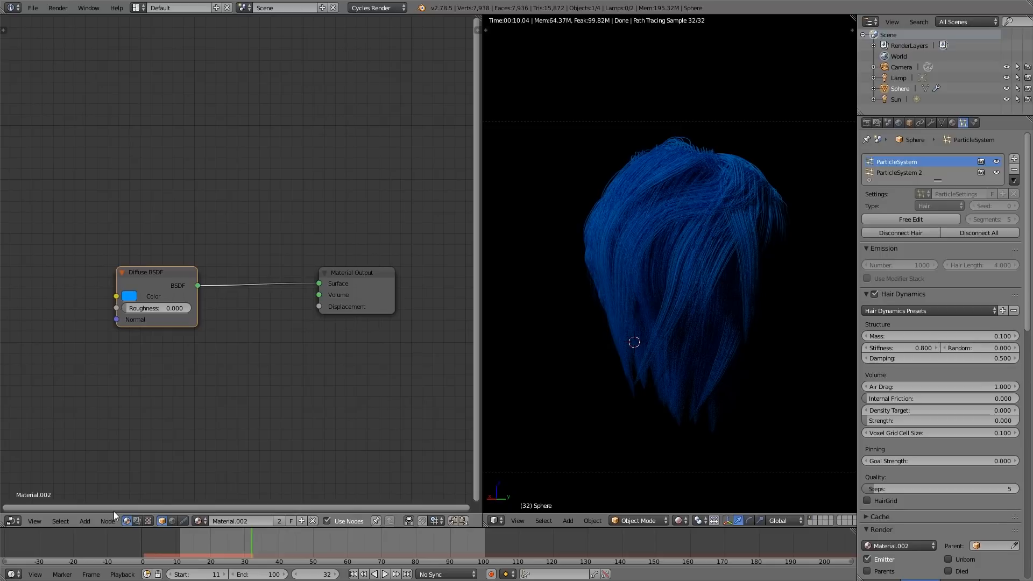
pyautogui.moveTo(2, 361)
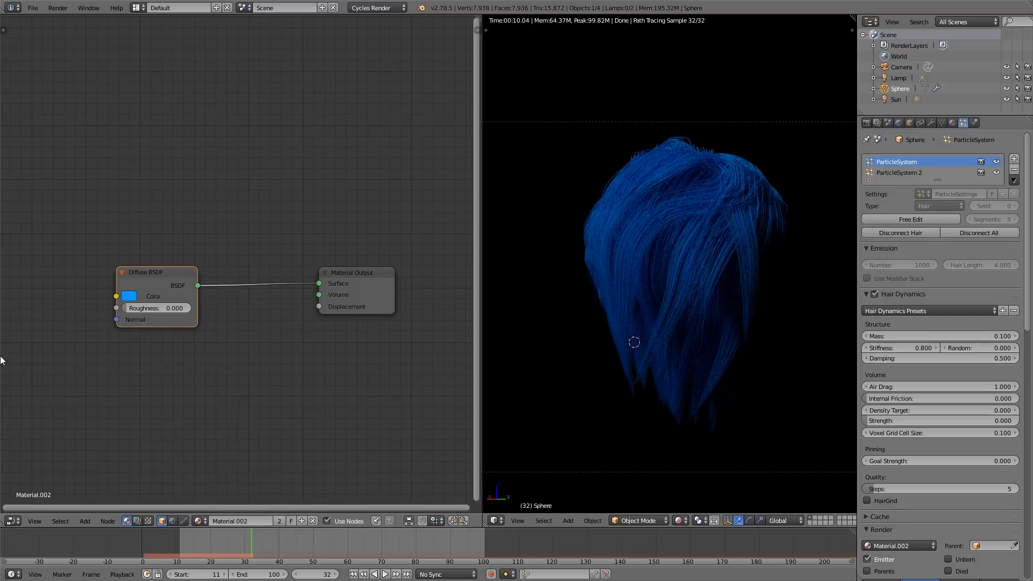
# Add an Emission shader from the Shader category to mix with the diffuse and glossy.
pyautogui.click(84, 520)
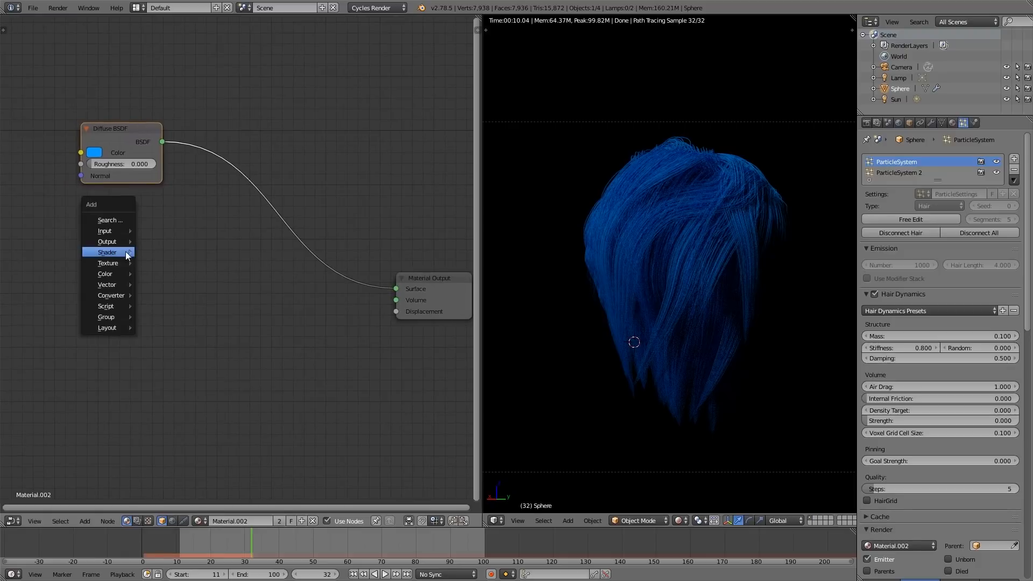
pyautogui.click(106, 251)
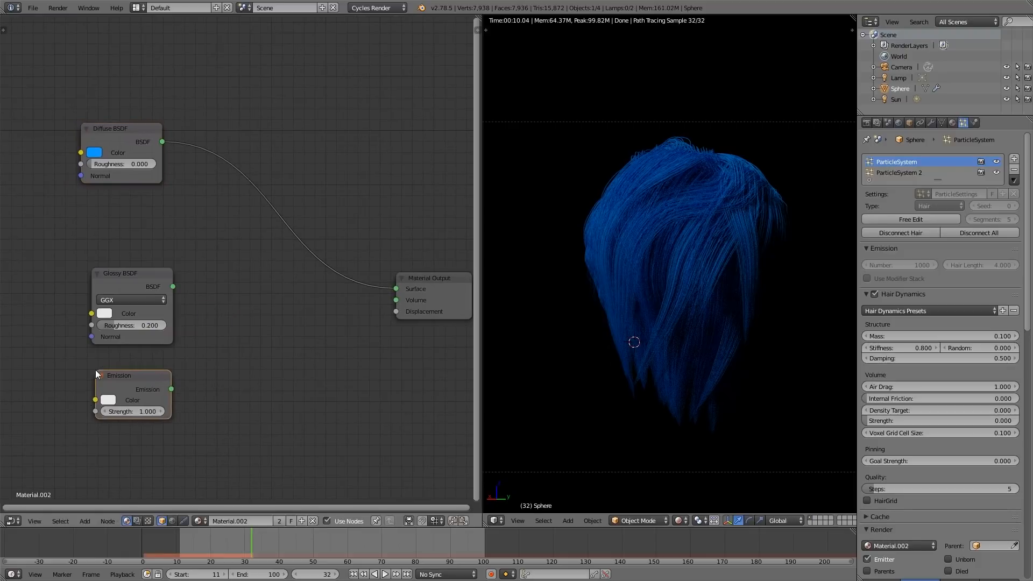
pyautogui.click(108, 400)
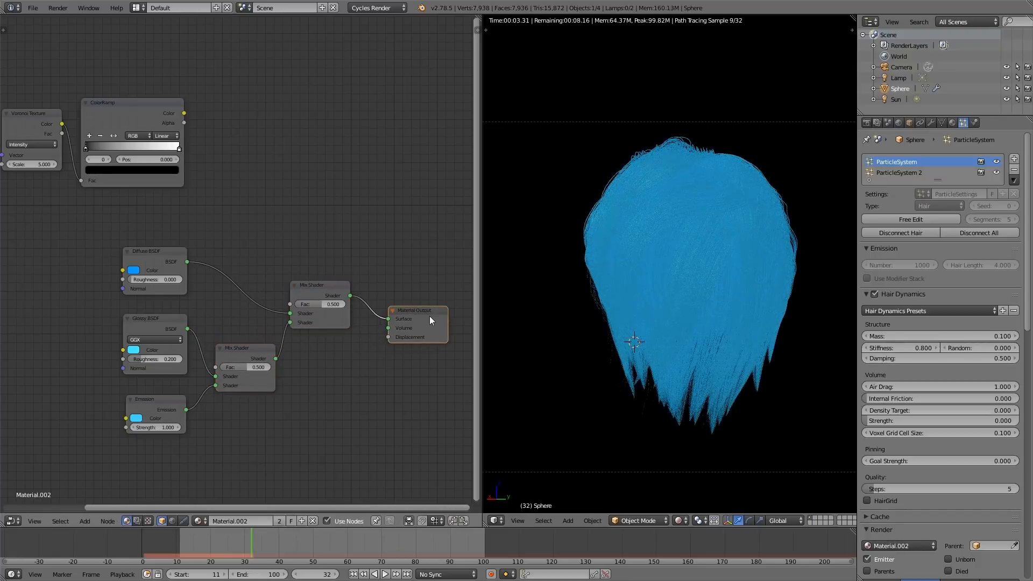
# Wire the cells Voronoi speckle mask into the Mix Shader Fac and check the render.
pyautogui.moveTo(184, 113); pyautogui.dragTo(288, 305)
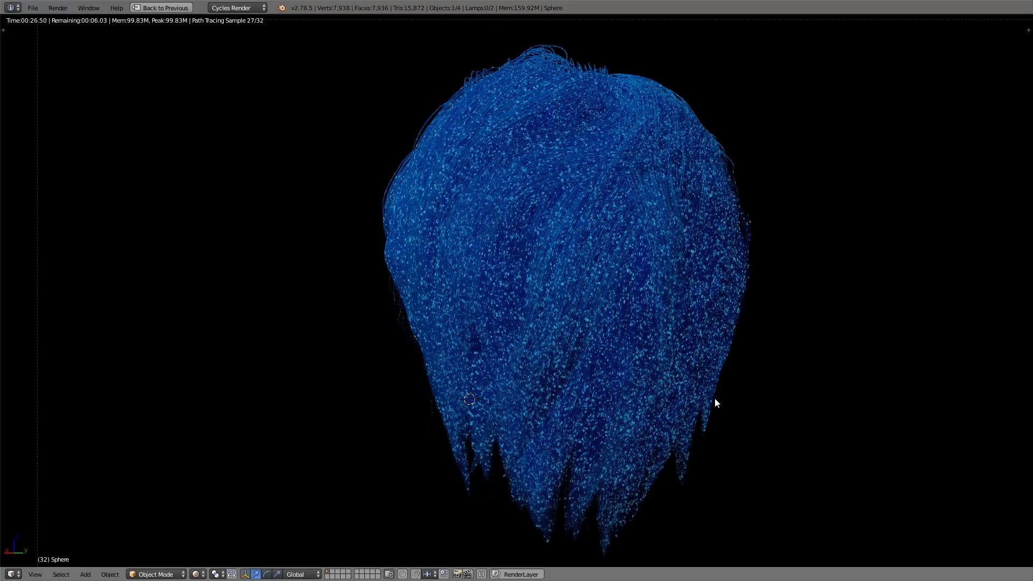
pyautogui.click(159, 8)
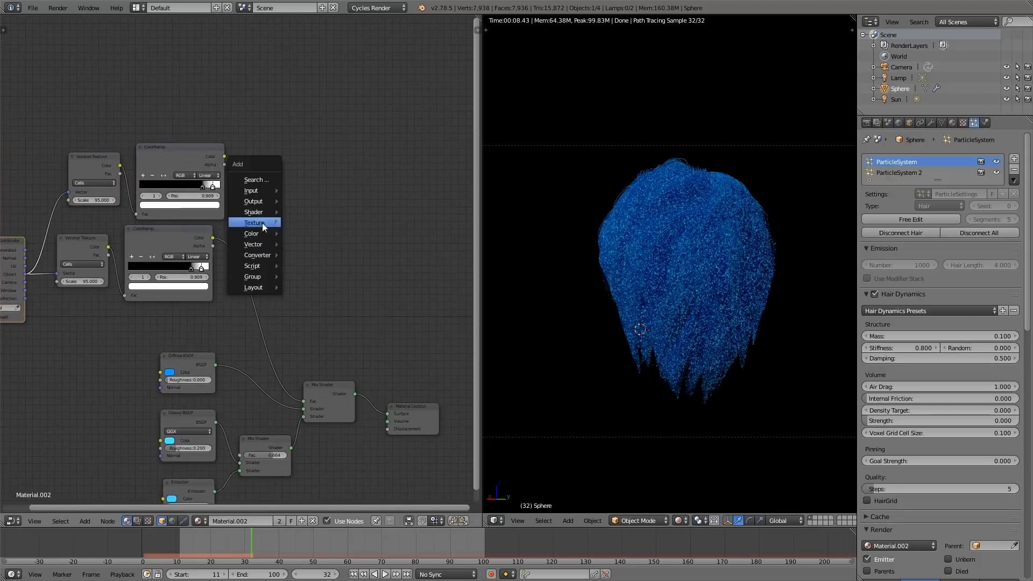
# Add a third cells Voronoi texture to subtract from the speckle mask.
pyautogui.click(251, 233)
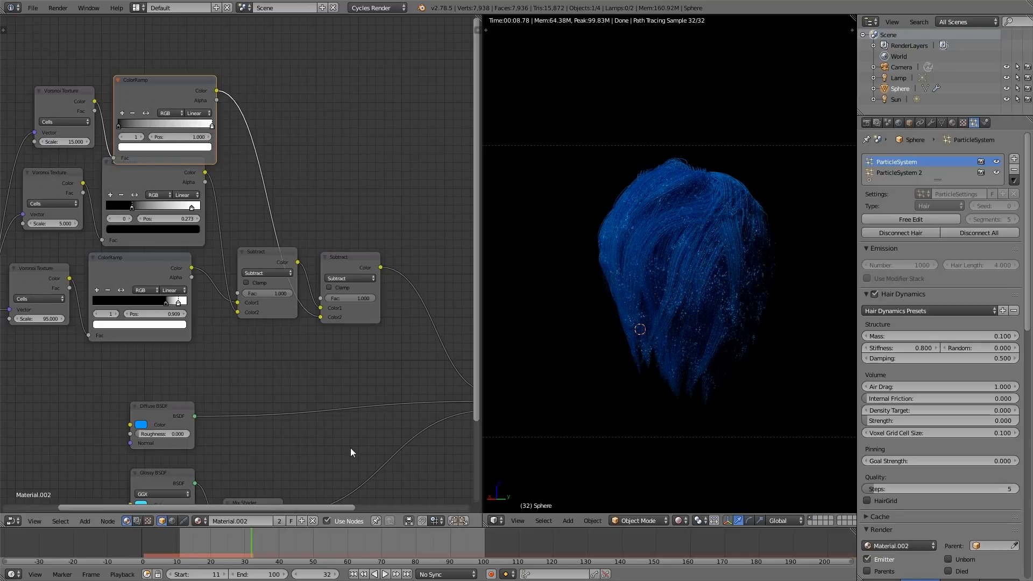
pyautogui.moveTo(797, 434)
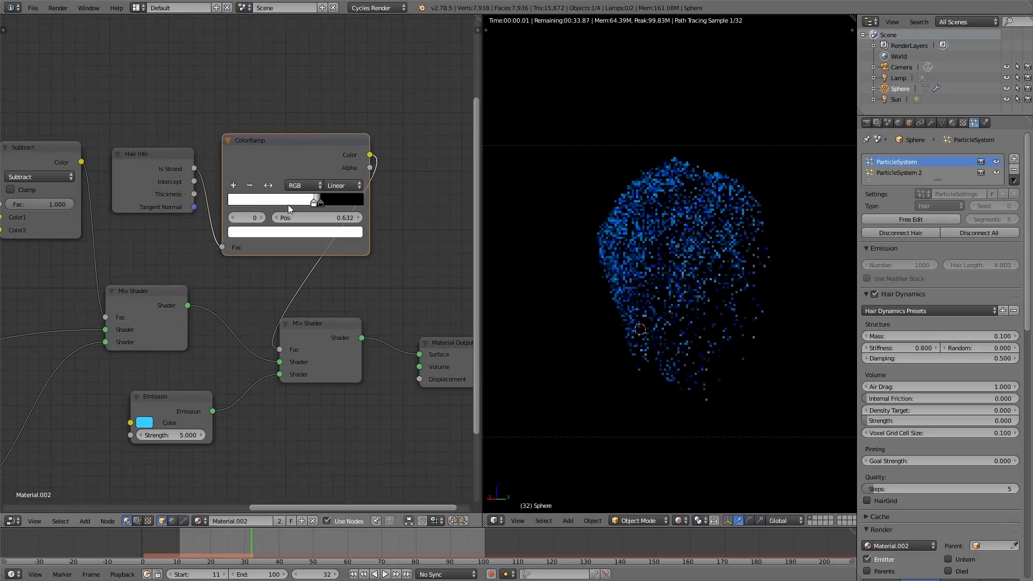
# Position the Hair Info ramp stops along the strands and set the tip stop to light grey.
pyautogui.moveTo(315, 202); pyautogui.dragTo(276, 202)
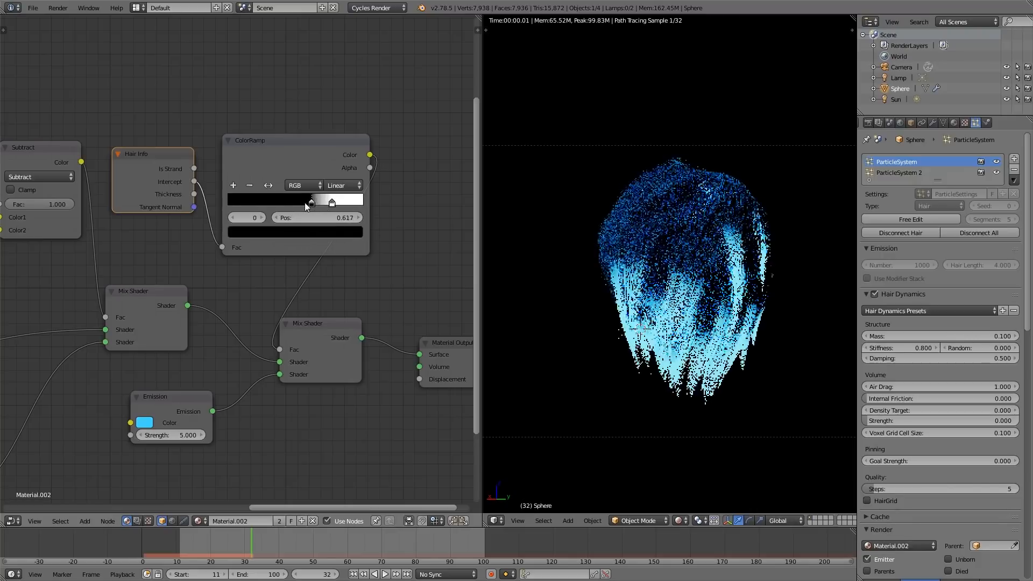
pyautogui.moveTo(332, 202); pyautogui.dragTo(361, 202)
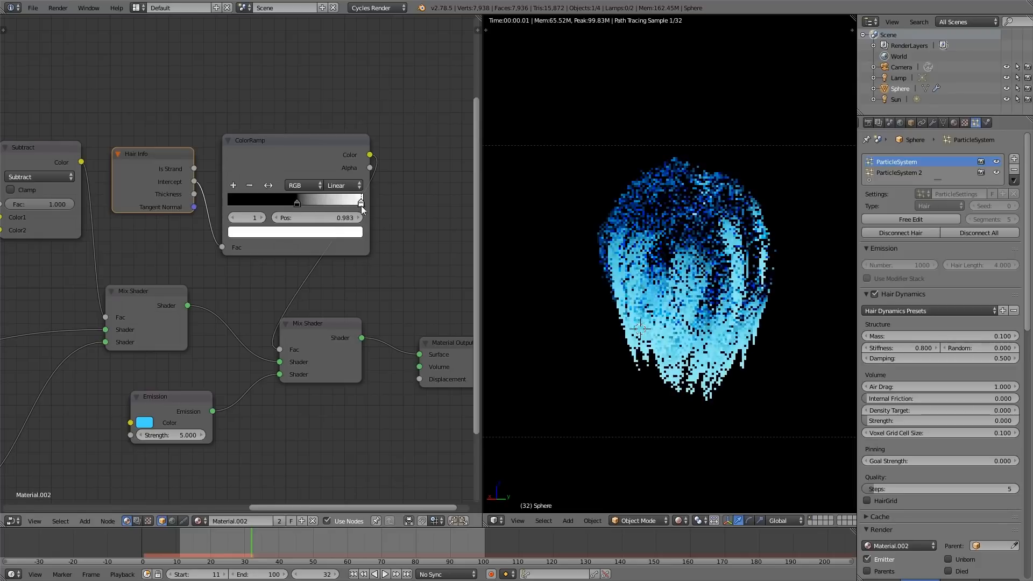
pyautogui.moveTo(360, 201); pyautogui.dragTo(317, 201)
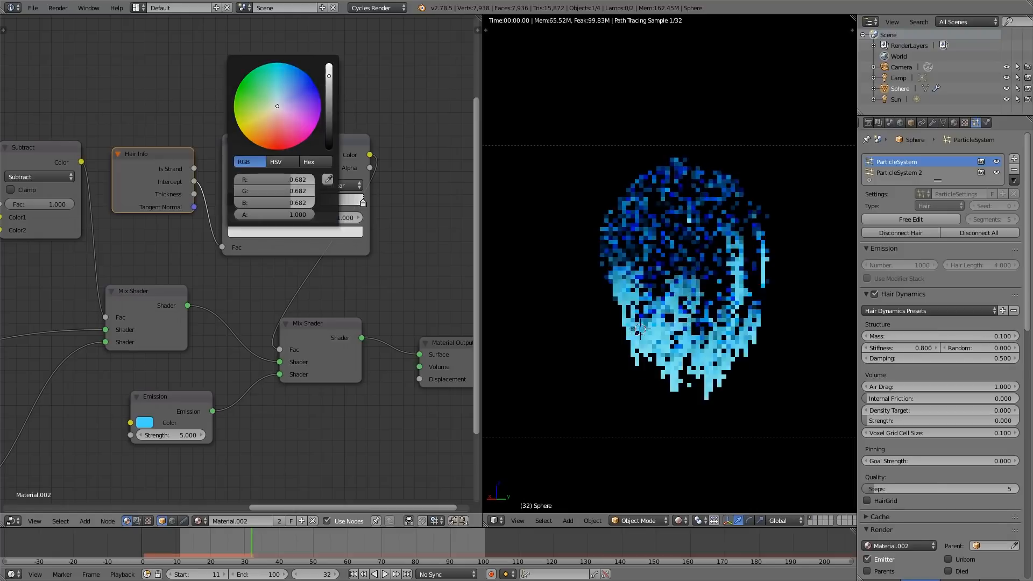
pyautogui.moveTo(328, 74); pyautogui.dragTo(328, 106)
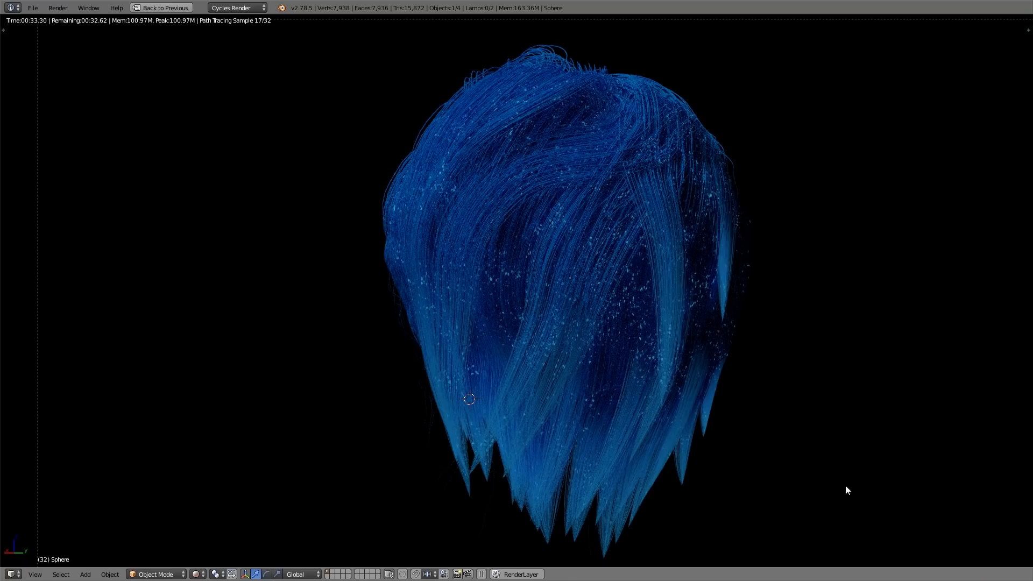
pyautogui.click(161, 8)
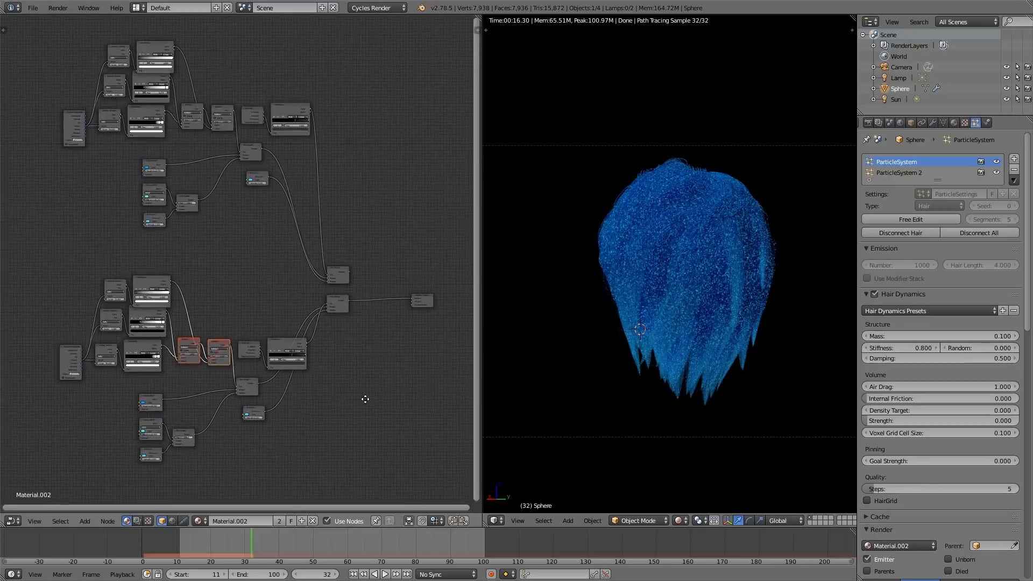
pyautogui.moveTo(367, 403)
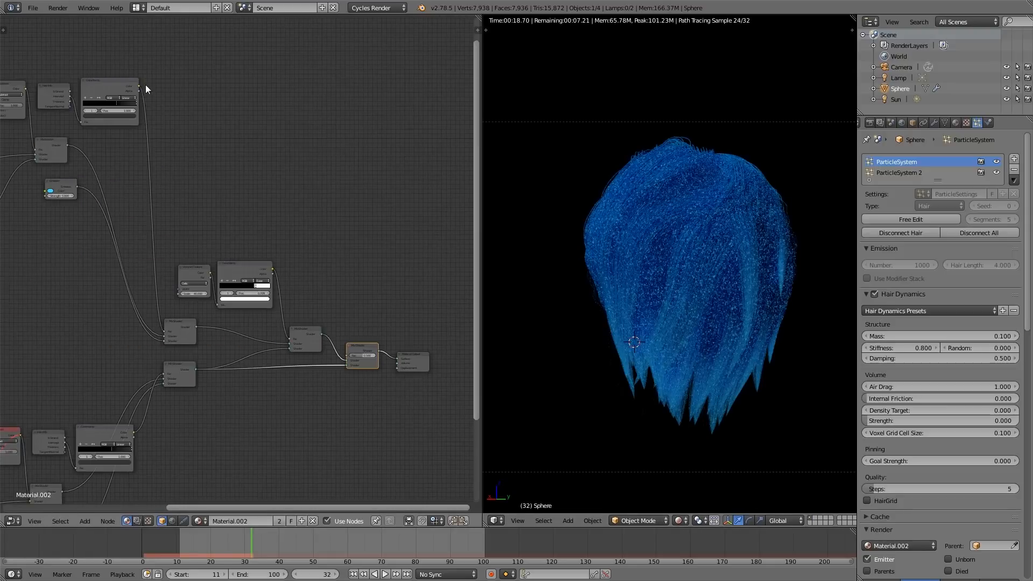
# Drop the new node pair onto the link before Material Output to auto-insert it.
pyautogui.moveTo(362, 346); pyautogui.dragTo(385, 304)
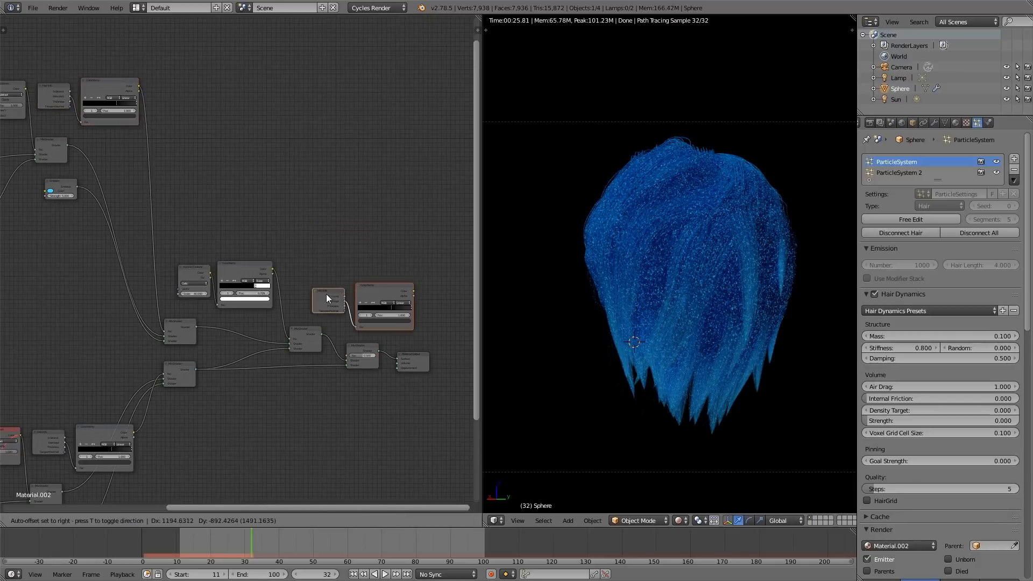